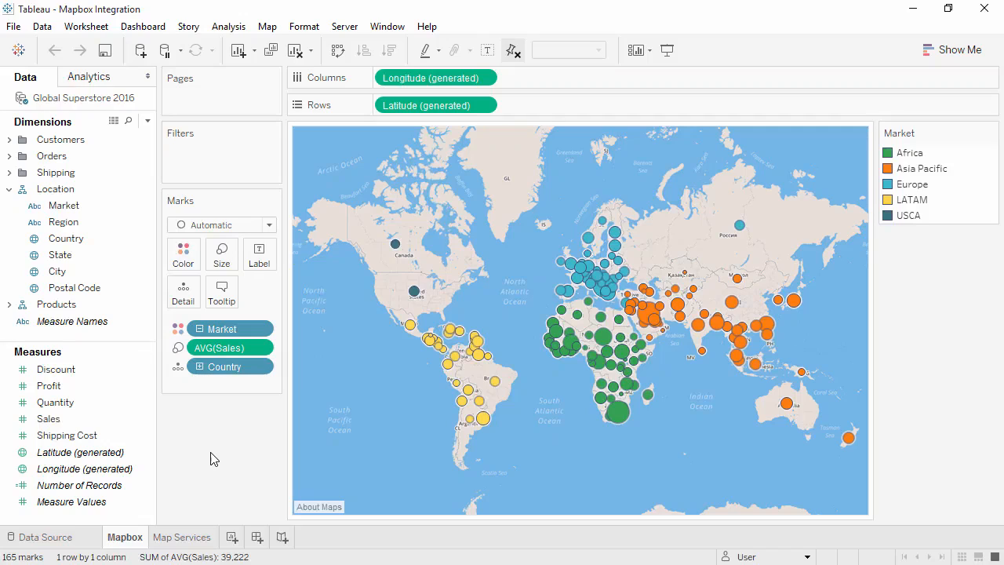
Step: On the Map Services sheet, plot every Country as a dot on the world map
left_click(182, 536)
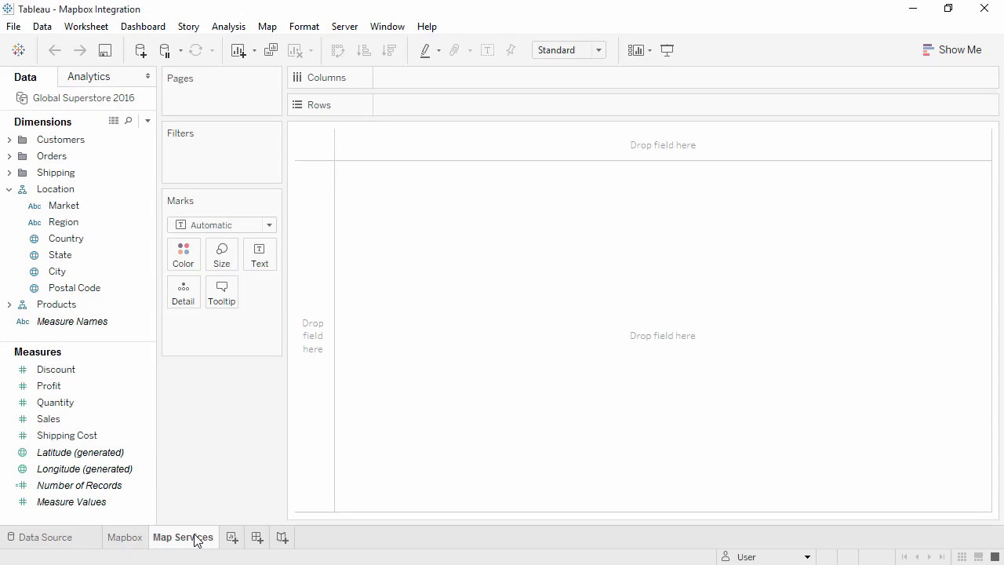
left_click(66, 238)
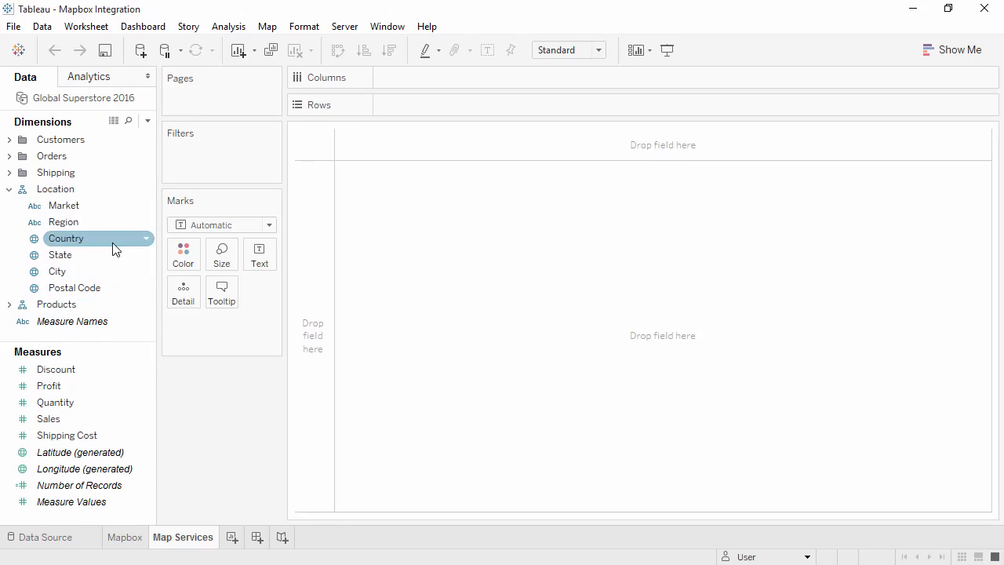
double_click(66, 239)
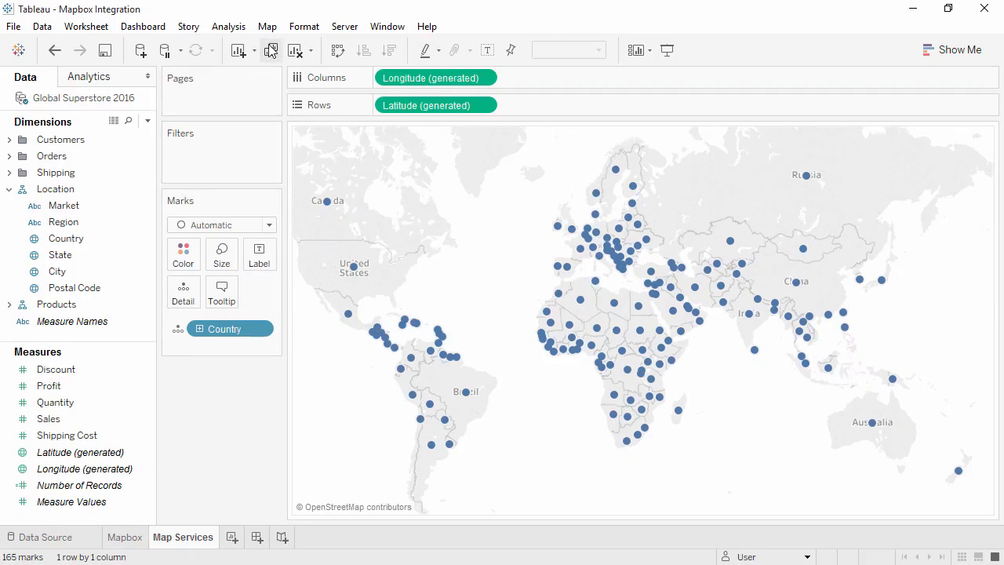
Step: Add a Mapbox map service named 'M Blue Green' using the pasted style URL
left_click(266, 25)
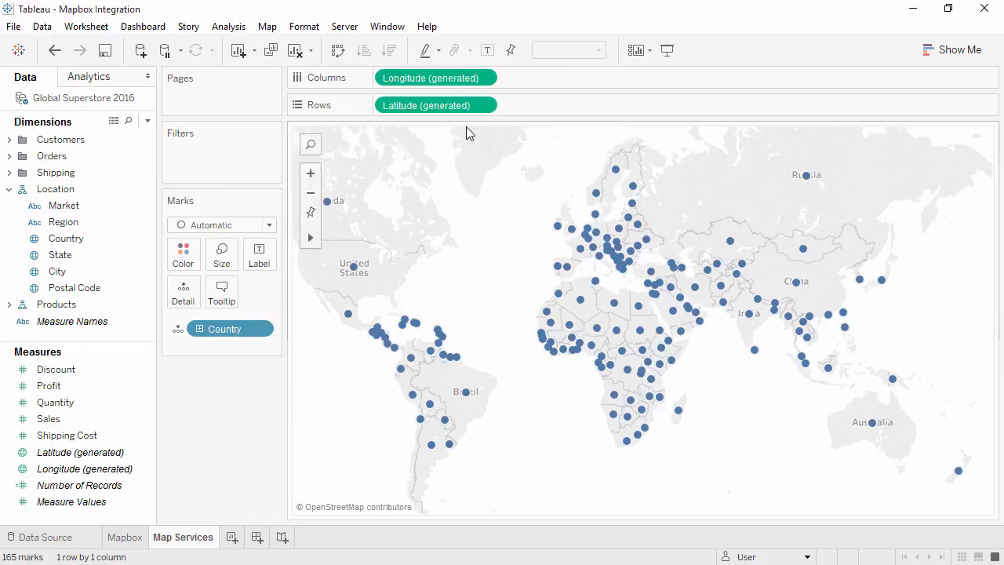
left_click(298, 381)
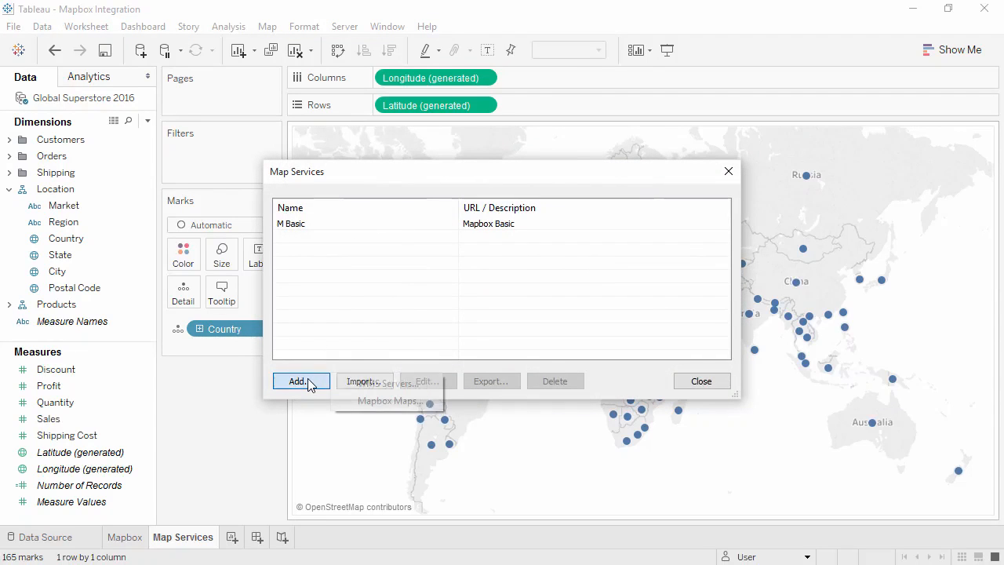
left_click(299, 382)
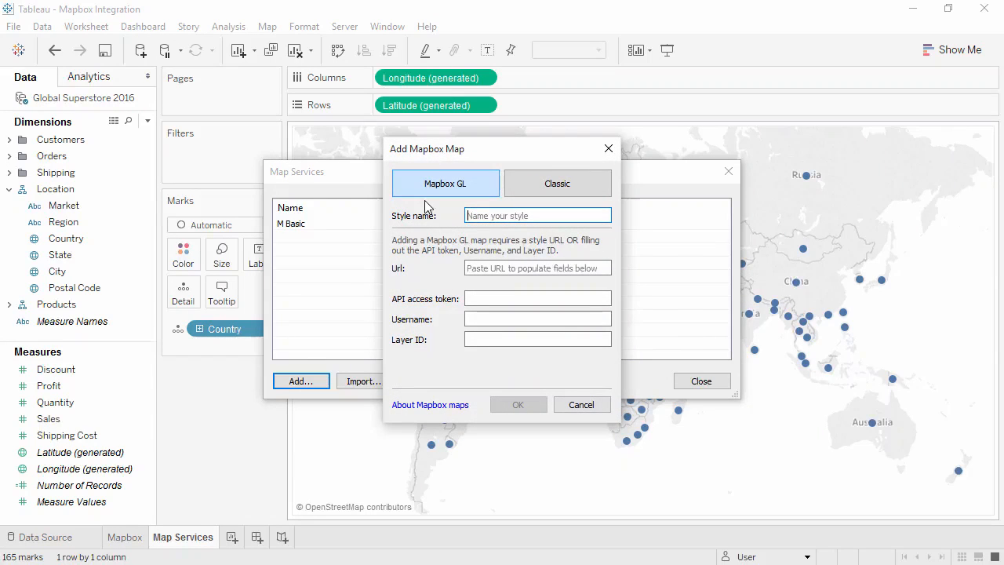
left_click(537, 215)
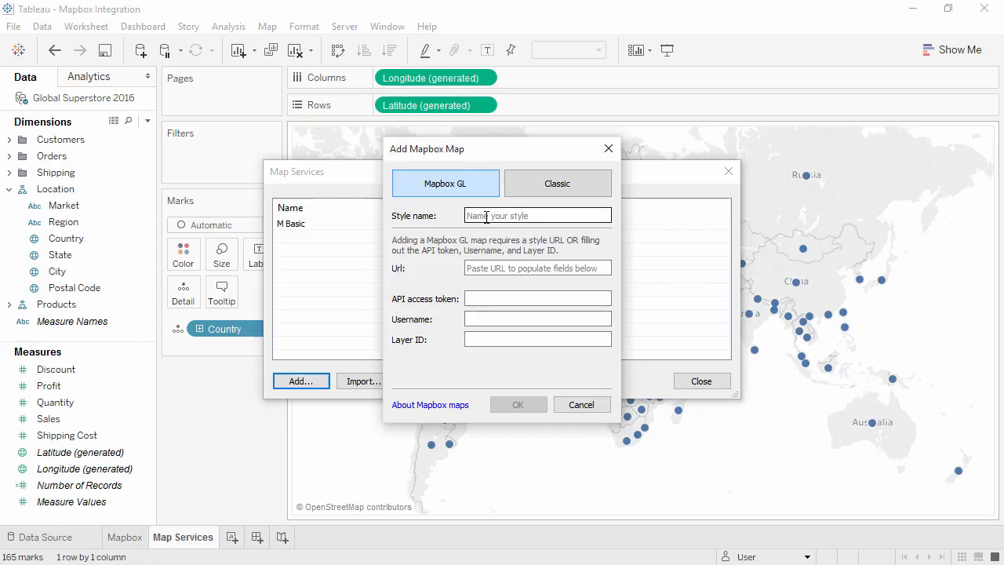
type("M Blue Green")
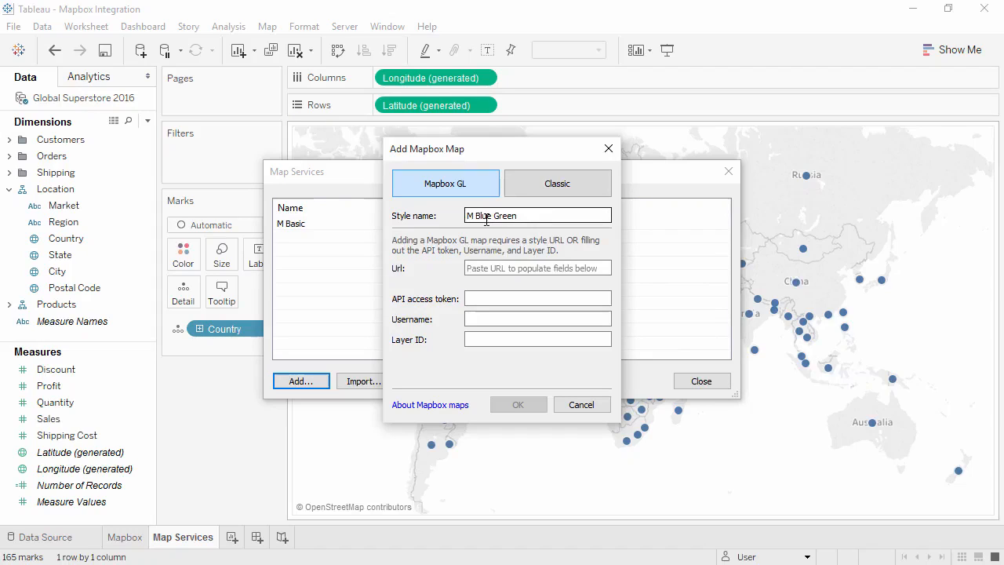
type("2155457241/-119.5736176918648/0")
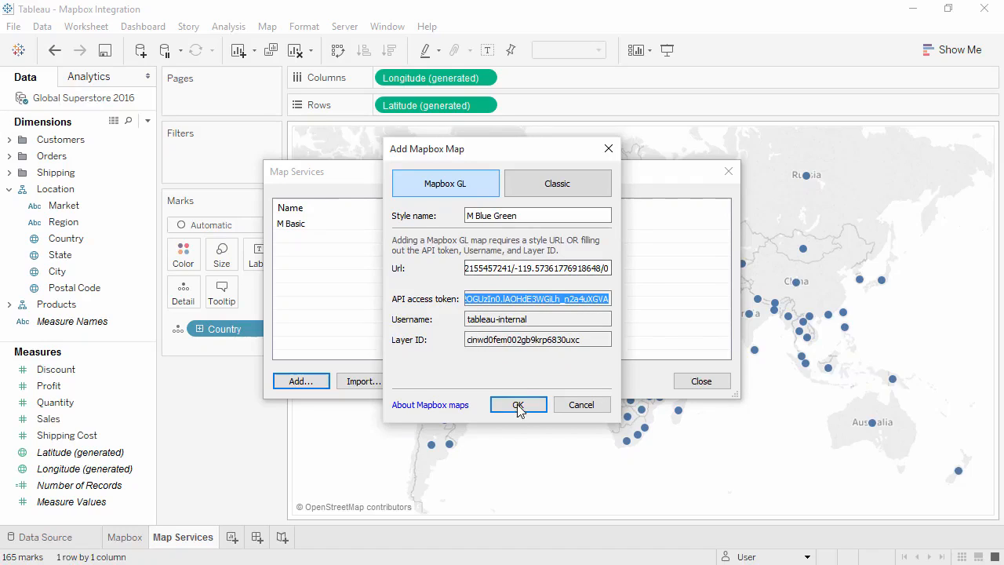
left_click(518, 405)
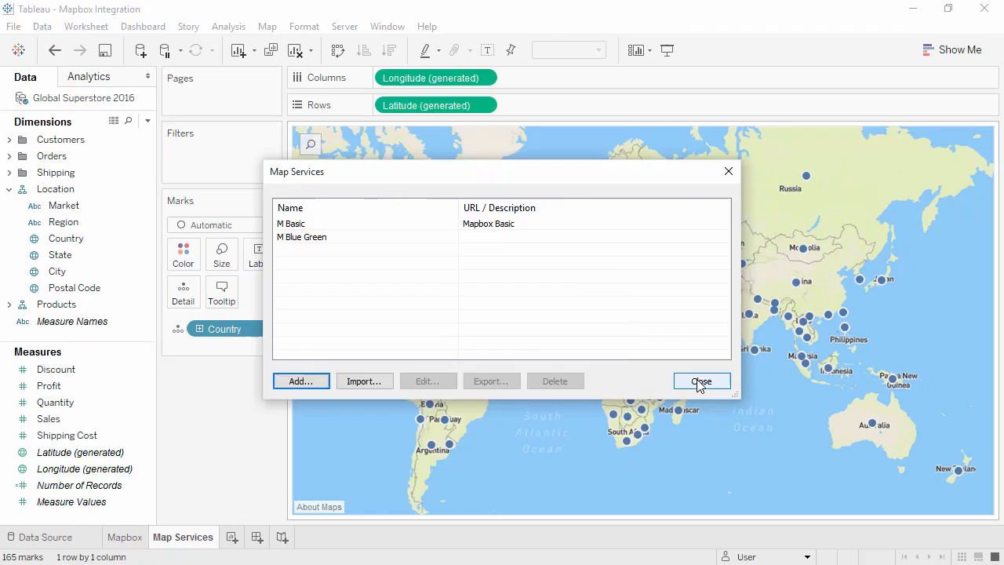
Step: Close the map services manager and reopen the Map menu to add another service
left_click(701, 381)
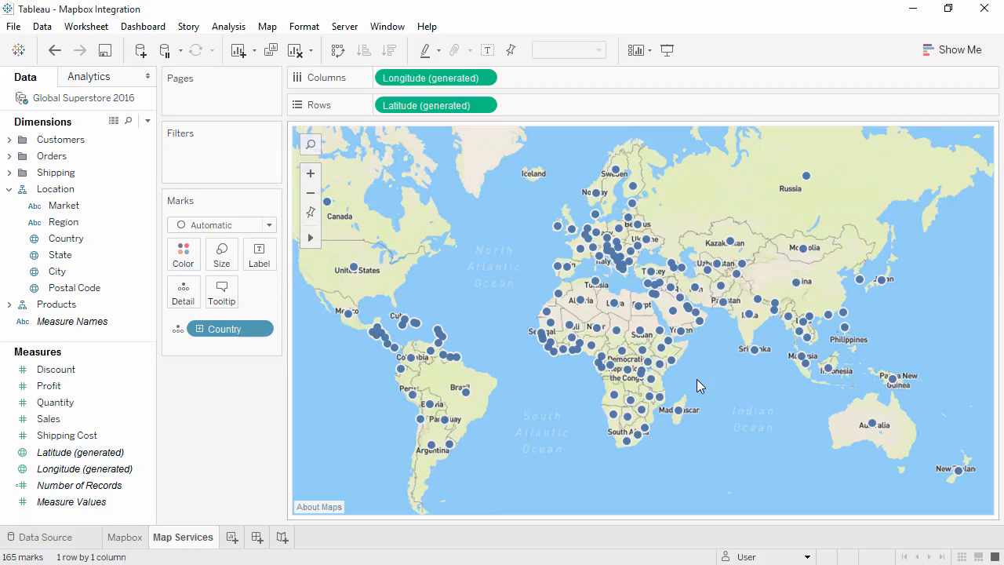
mouse_move(408, 160)
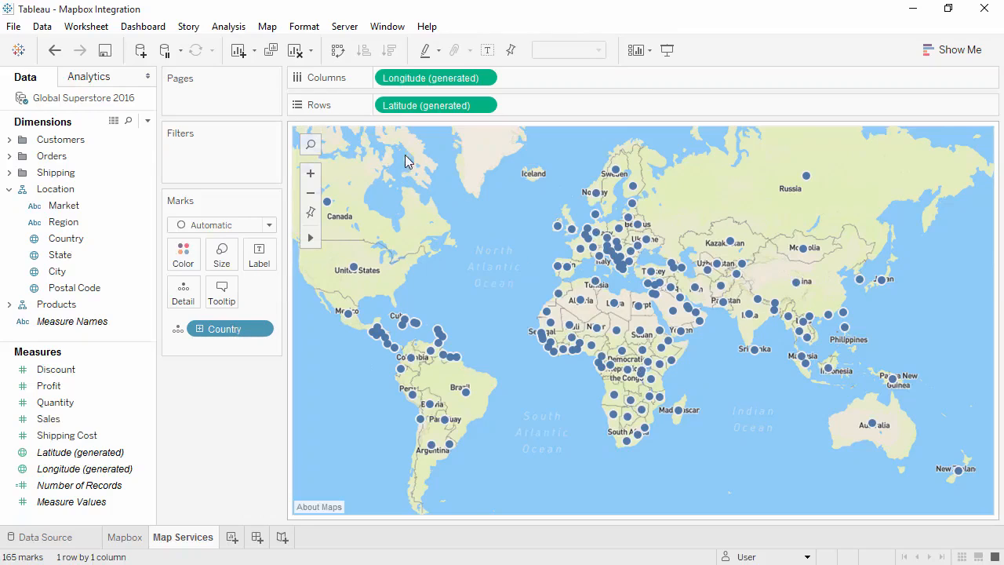
left_click(267, 25)
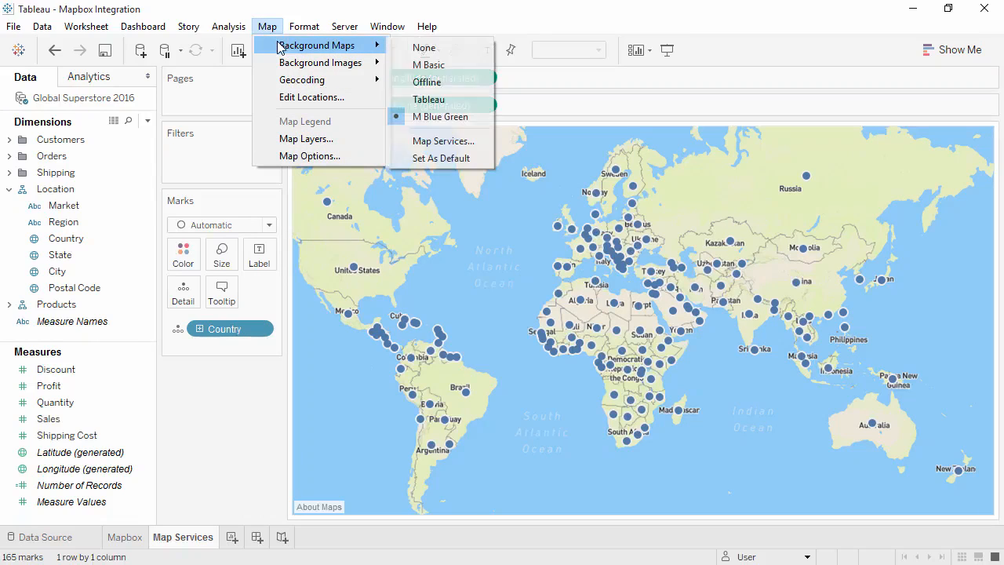
mouse_move(443, 141)
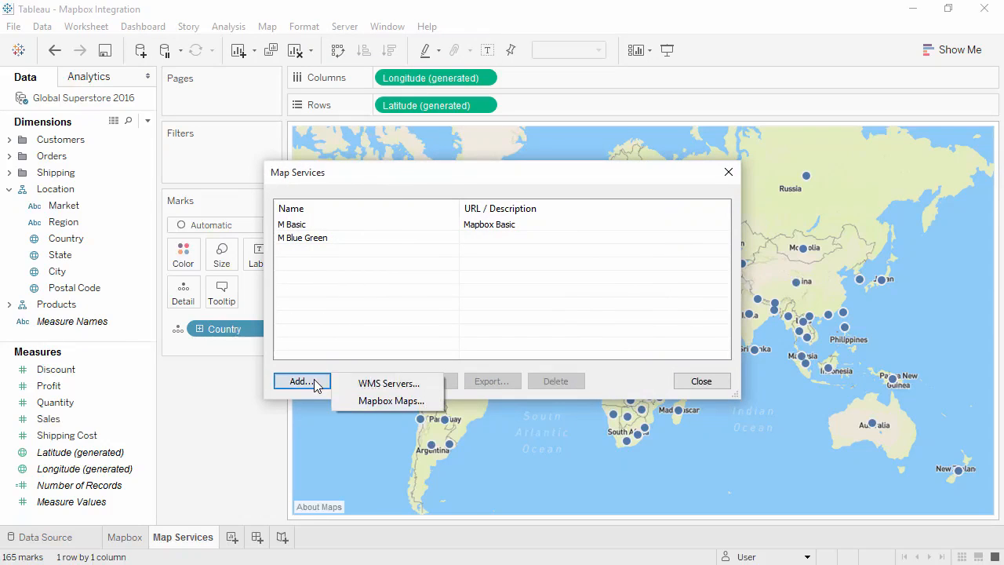
Step: Add a classic Mapbox map named 'M Pencil' with the access token and Pencil preset style
left_click(391, 402)
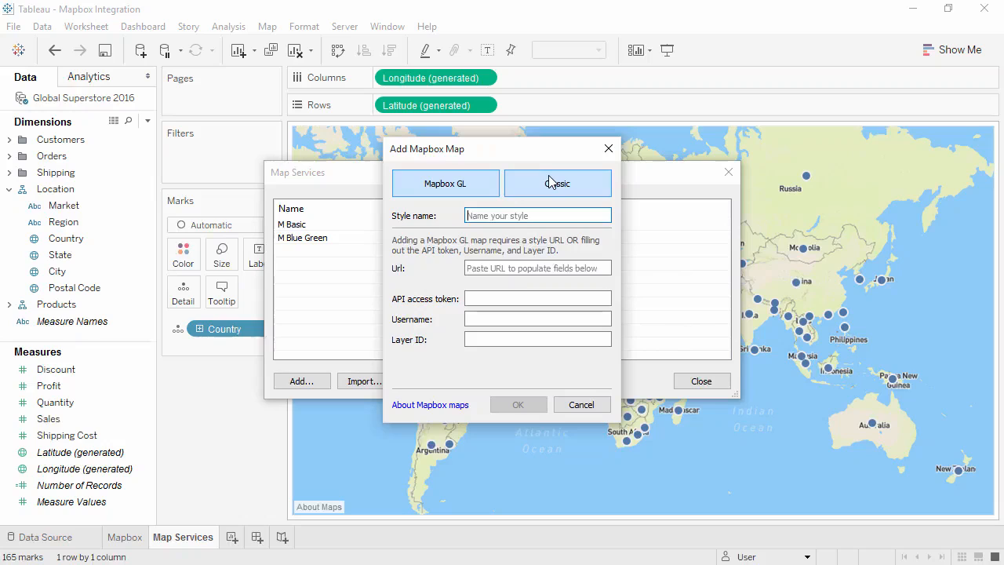
left_click(557, 182)
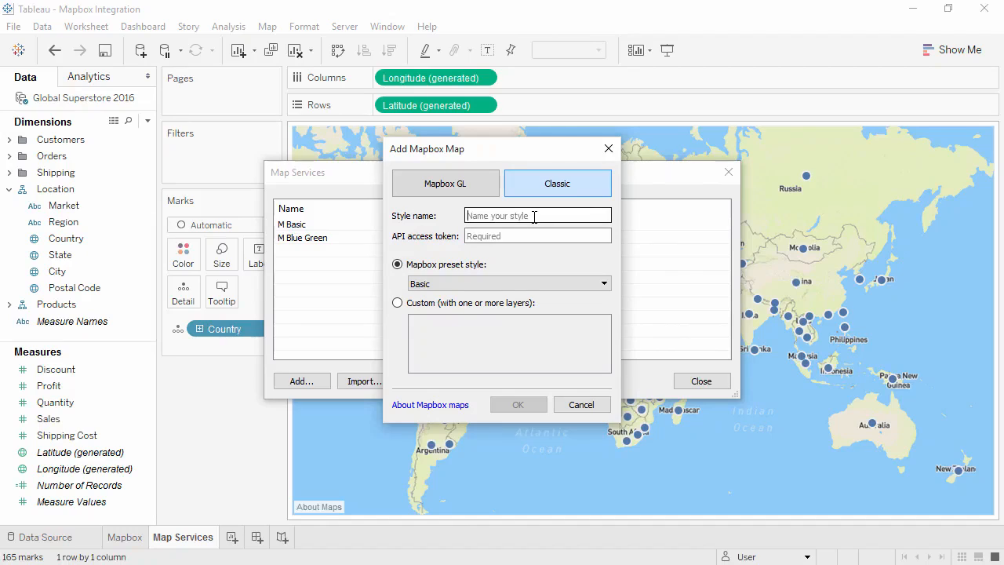
type("M Pencil")
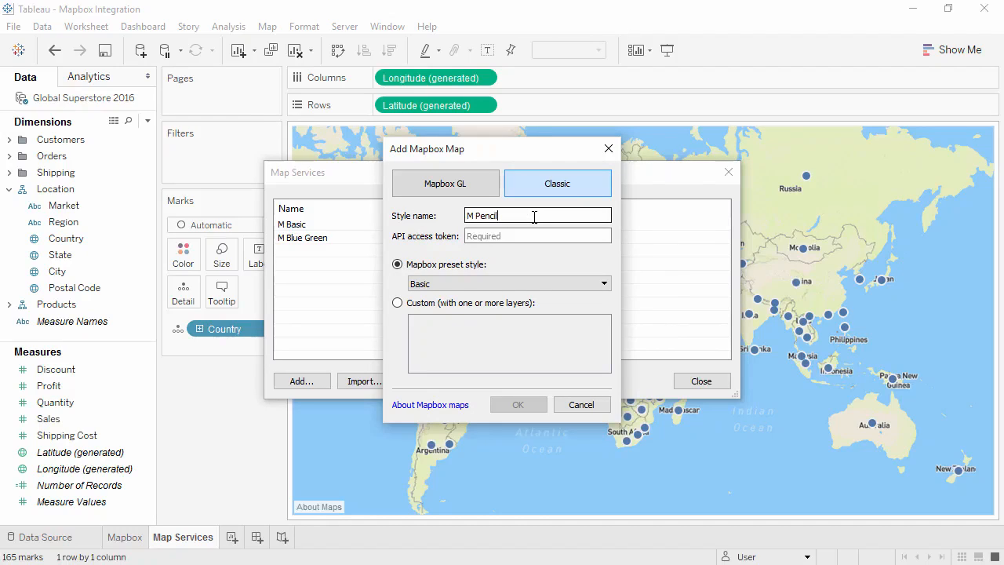
left_click(537, 236)
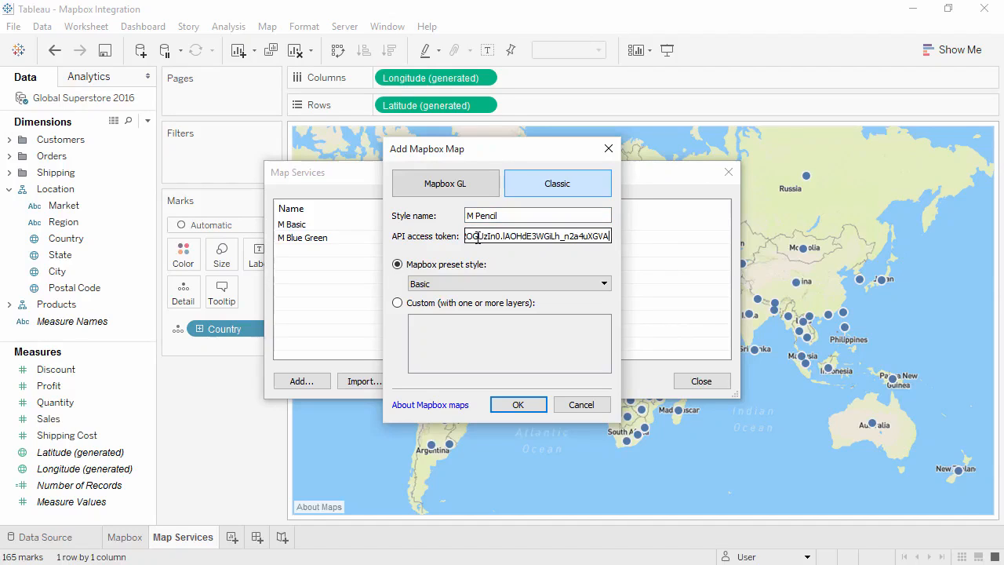
left_click(506, 284)
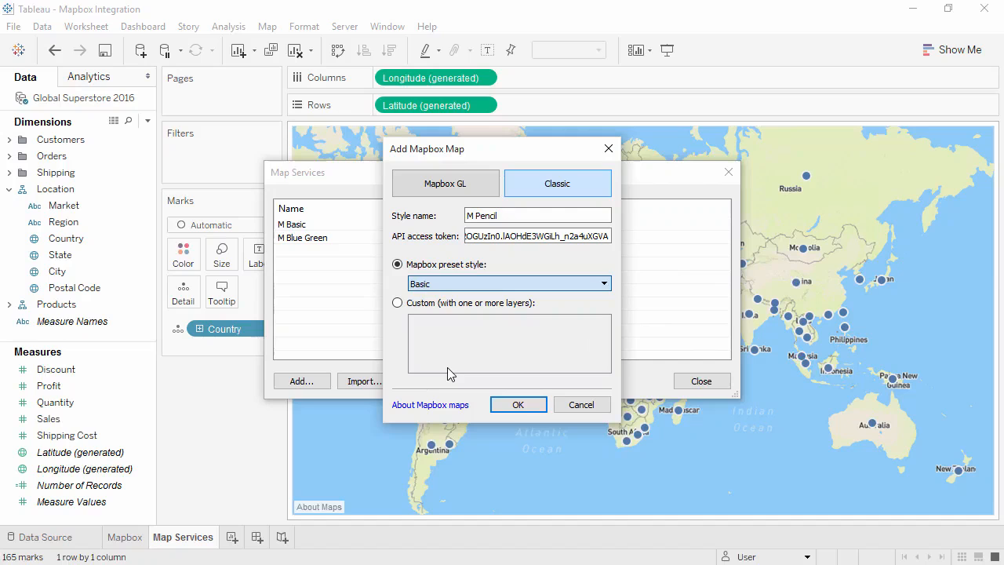
left_click(518, 405)
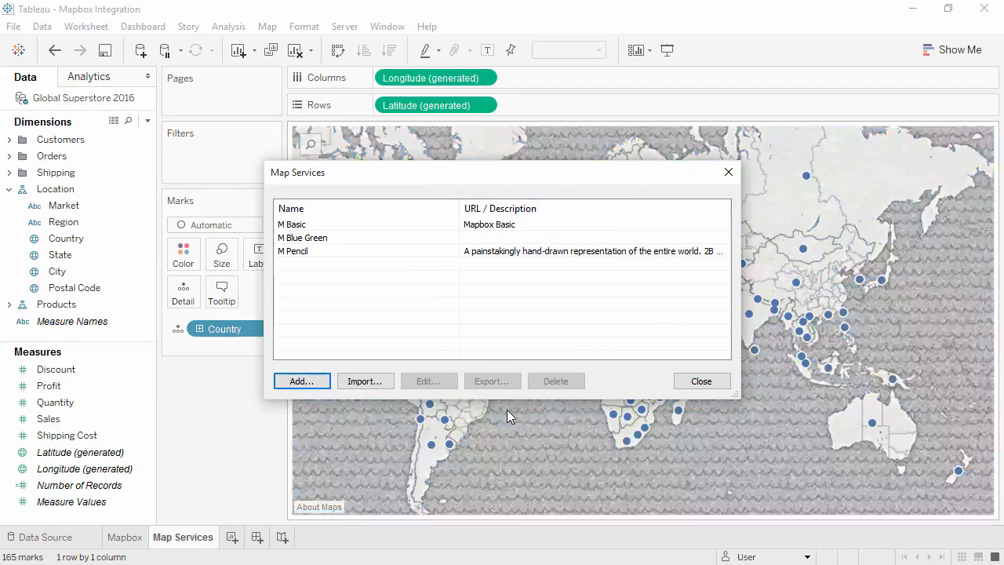
Step: Close the manager and set the background map back to M Blue Green
left_click(701, 381)
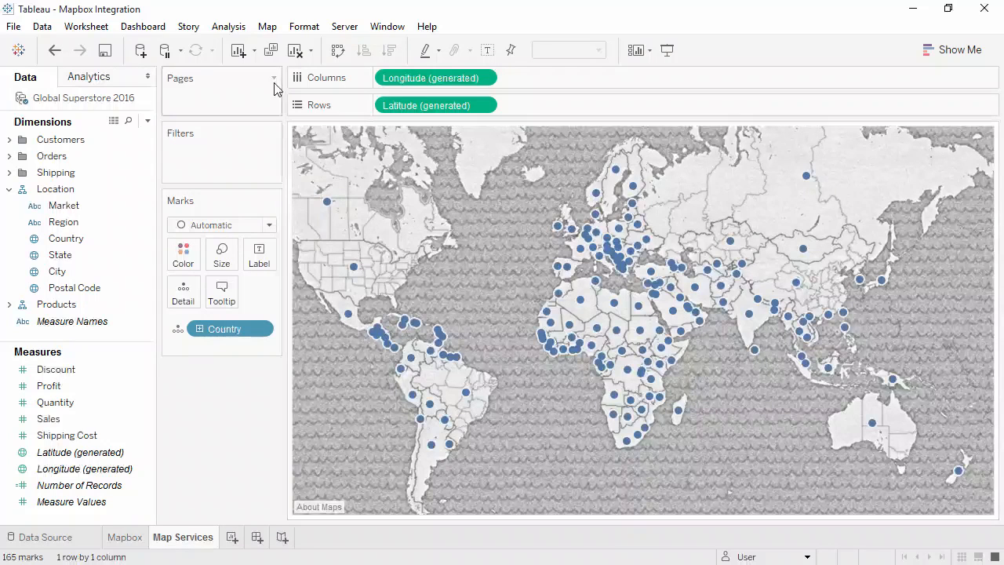
left_click(267, 25)
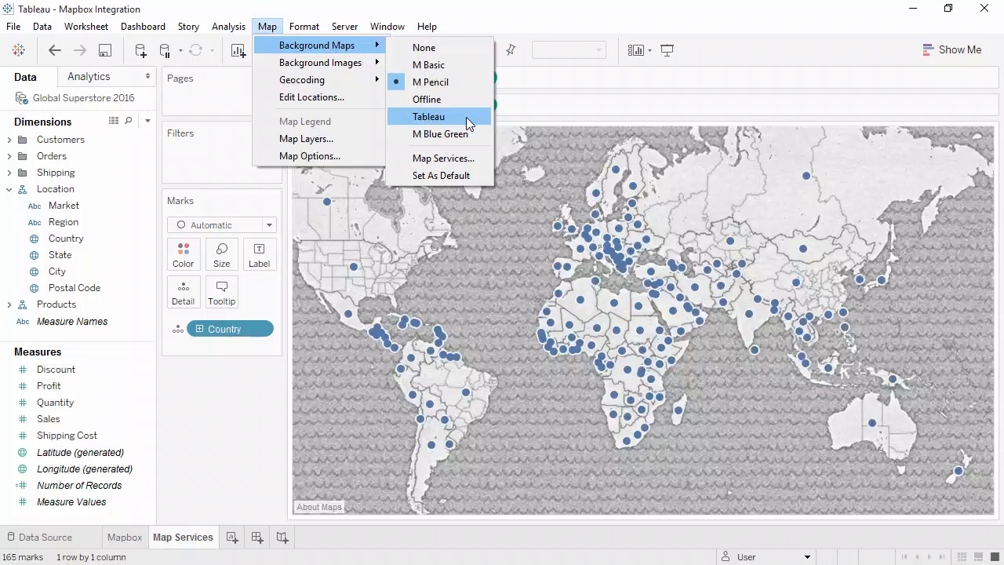
mouse_move(462, 136)
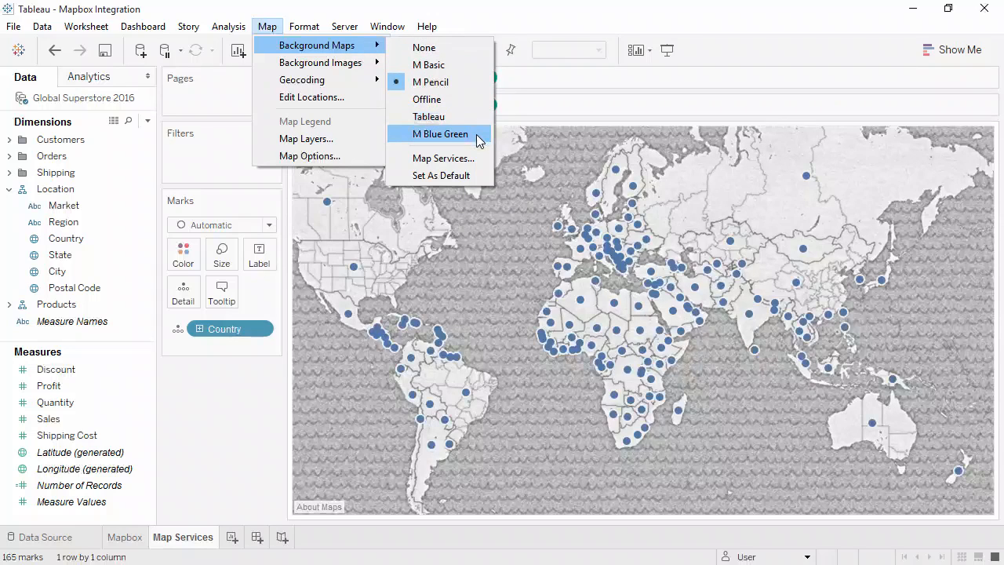
left_click(439, 133)
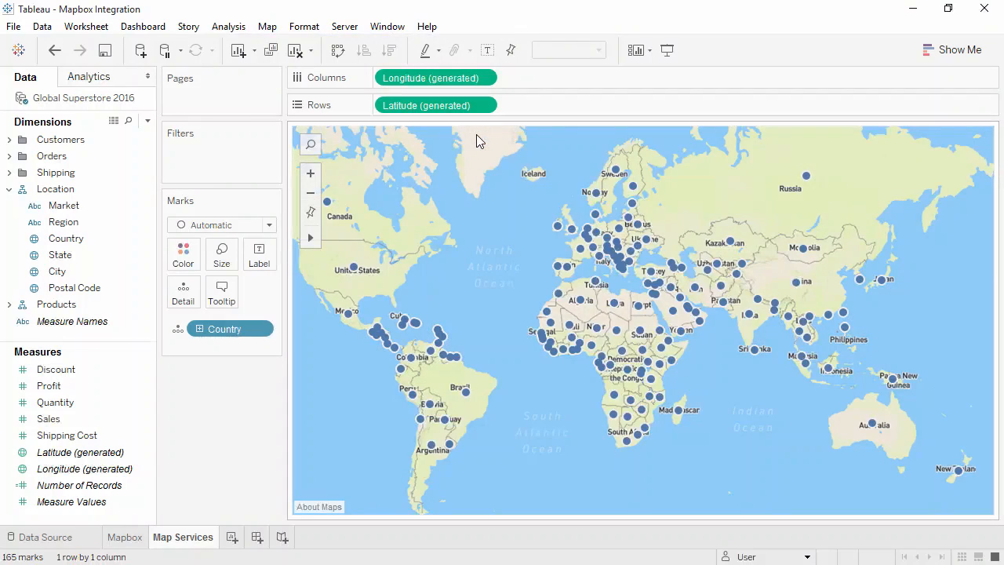